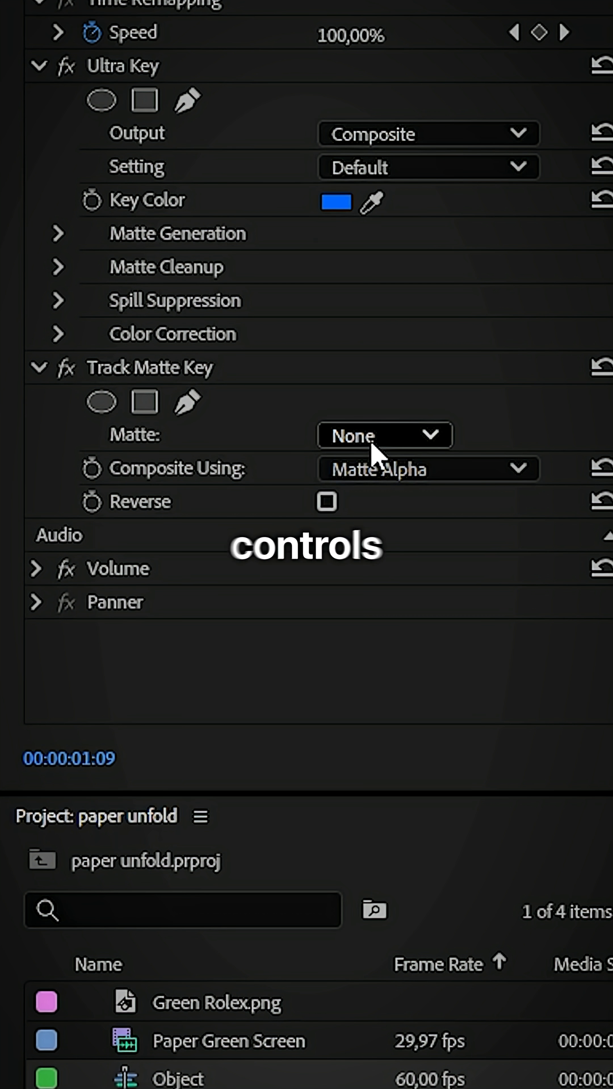
- Choose the matte layer for the Track Matte Key on the keyed clip
click(383, 436)
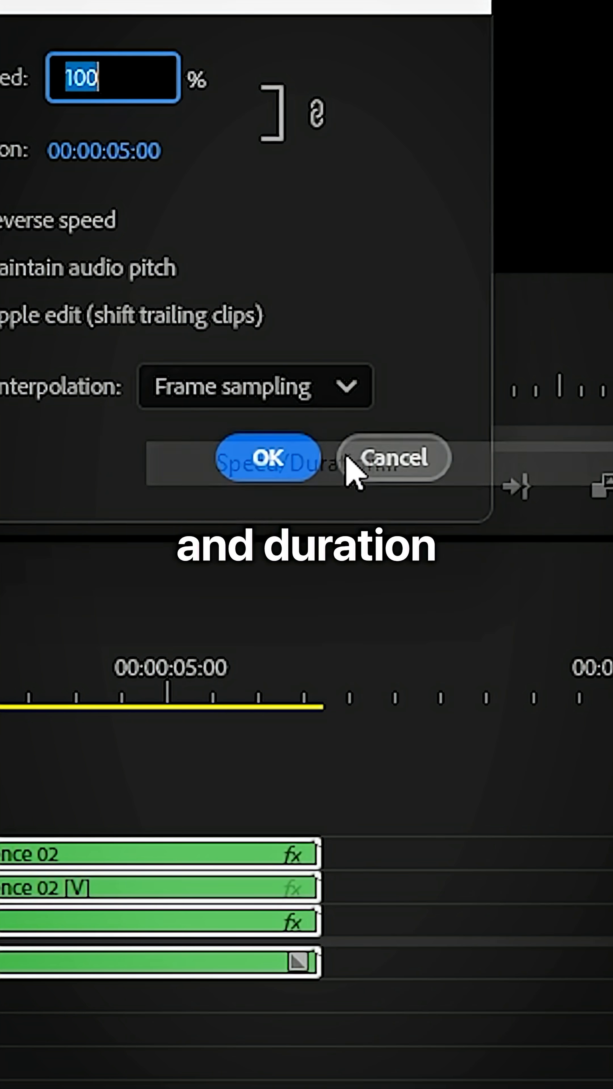
- Enable Reverse Speed at 100% in Speed/Duration so the paper folds back over the watch
click(92, 440)
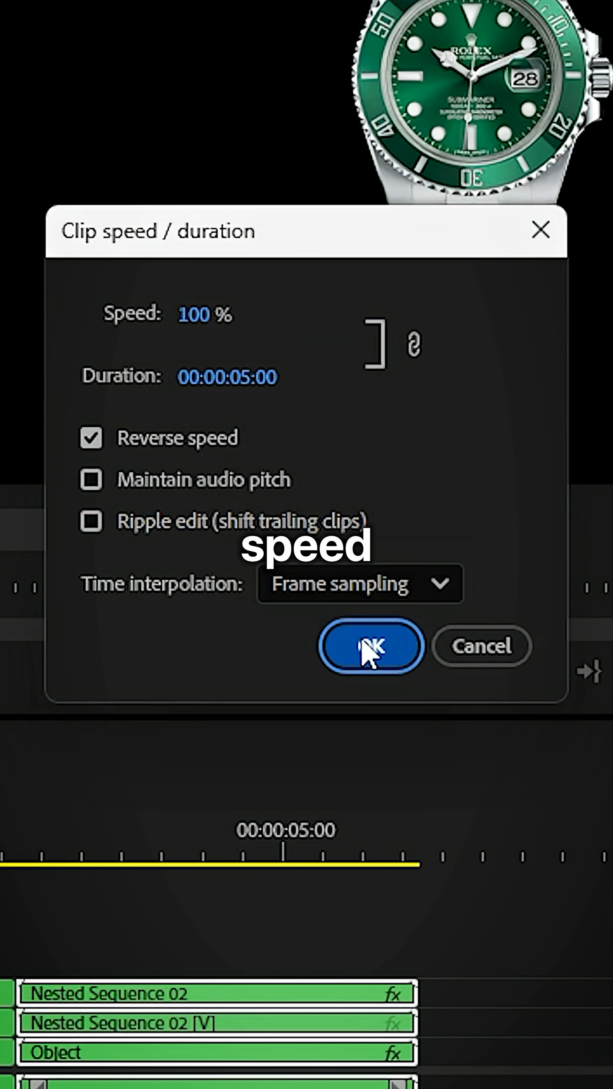
click(372, 648)
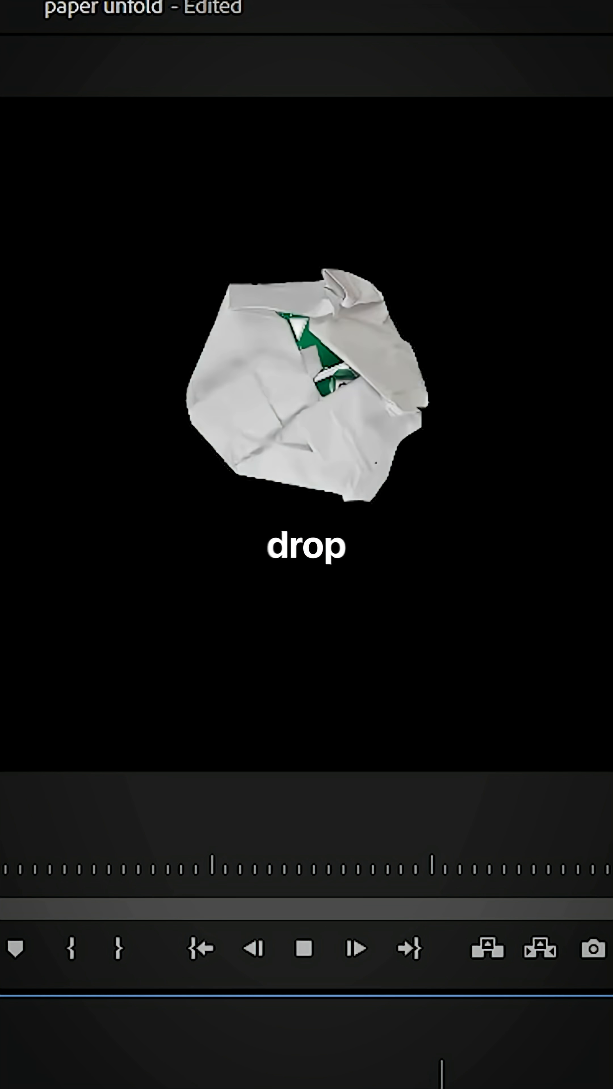